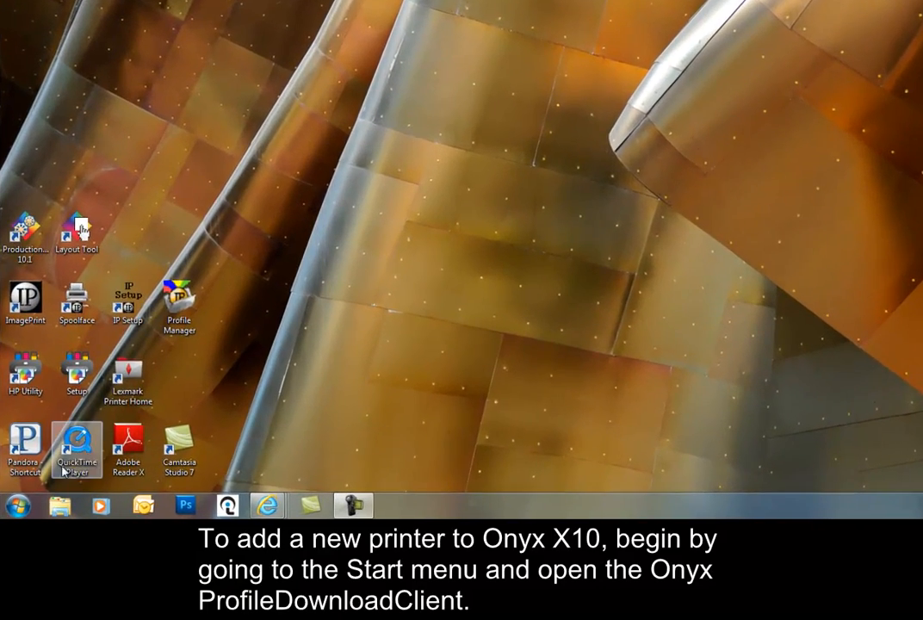
- Launch ProfileDownloadClient from the ONYX Printer & Profile Download Manager Start menu folder
{"action": "left_click", "coordinate": [17, 503]}
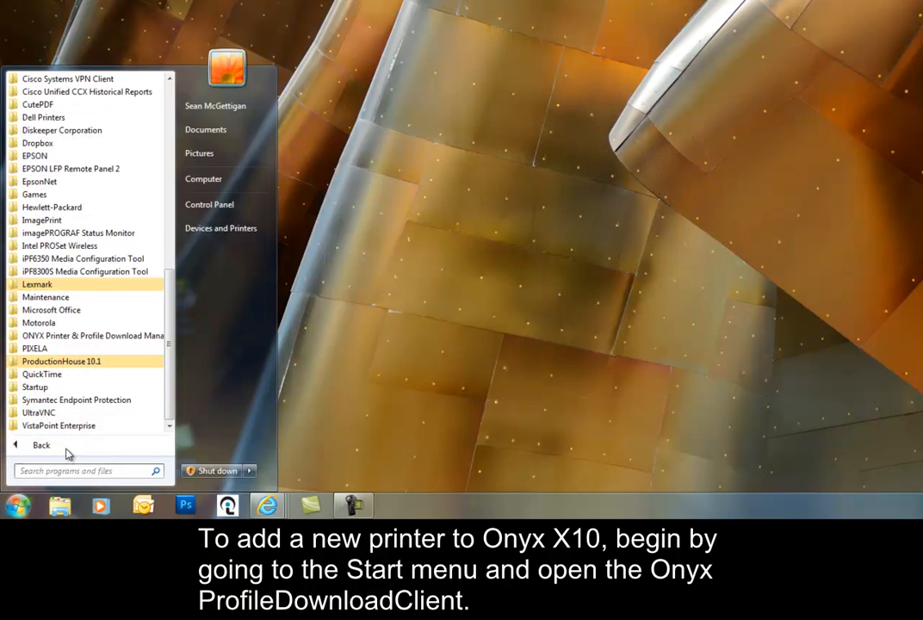
{"action": "mouse_move", "coordinate": [86, 364]}
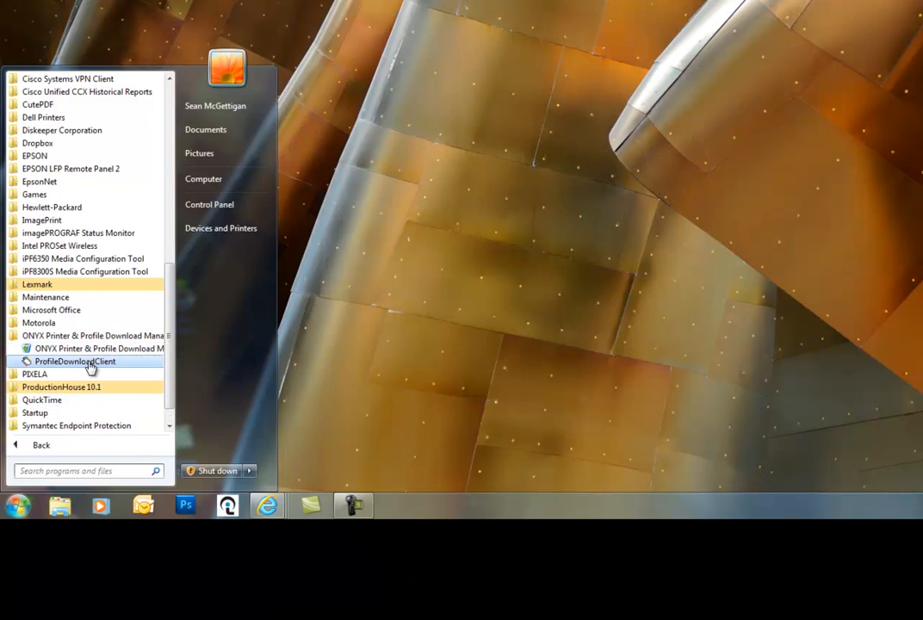
{"action": "left_click", "coordinate": [78, 361]}
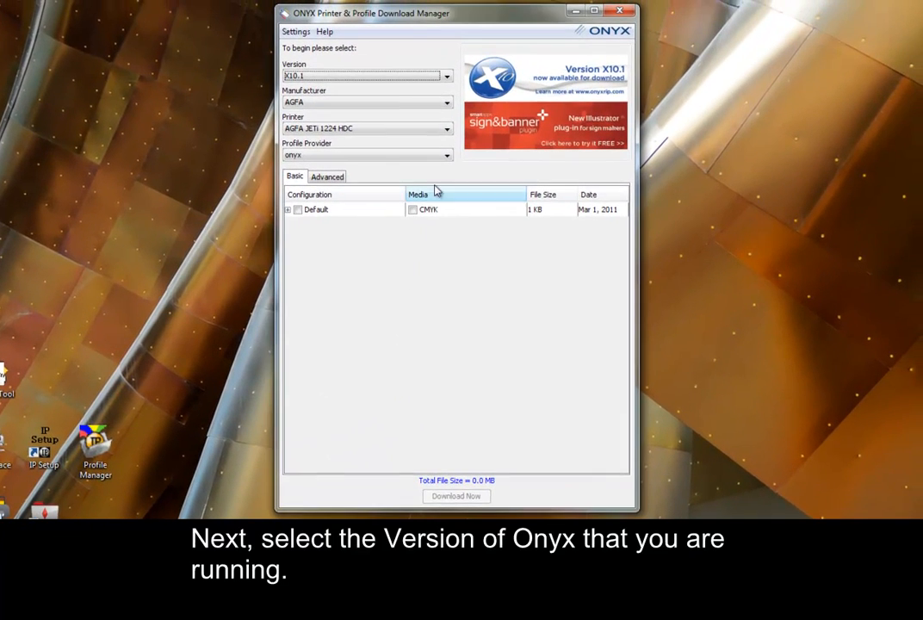
- Keep version X10.1 and select manufacturer Canon and printer Canon_iPF8300S
{"action": "left_click", "coordinate": [446, 76]}
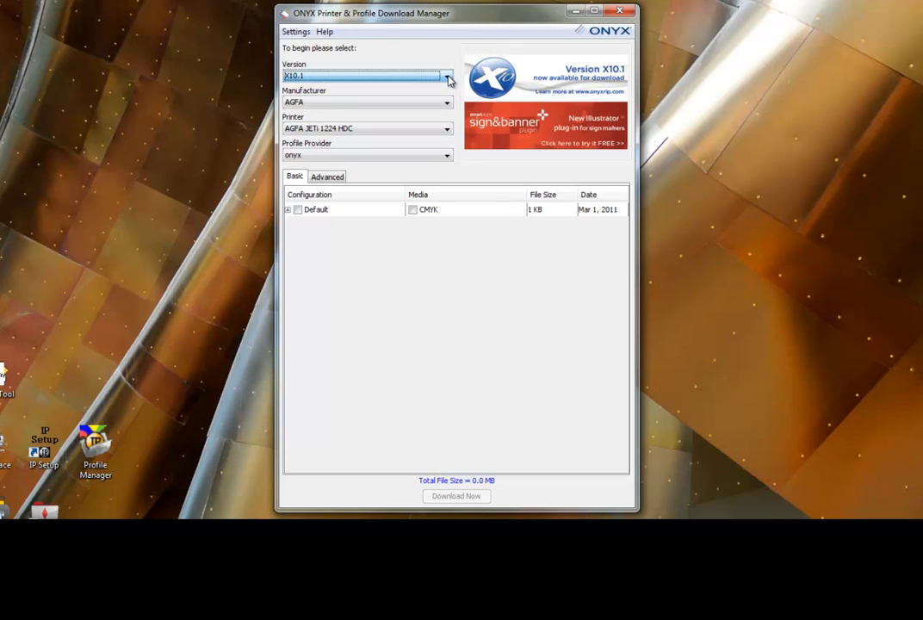
{"action": "left_click", "coordinate": [443, 103]}
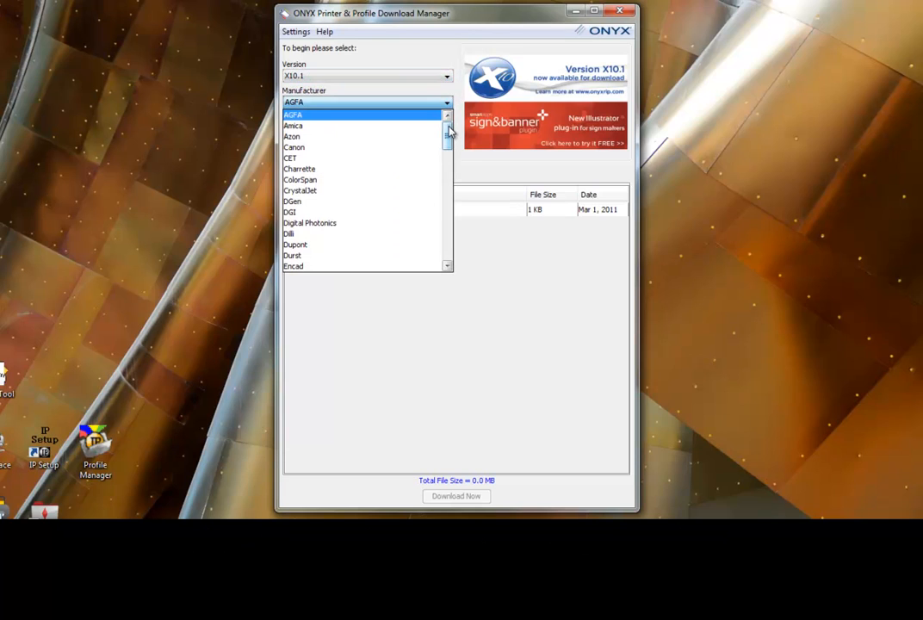
{"action": "scroll", "scroll_direction": "down", "scroll_amount": 3}
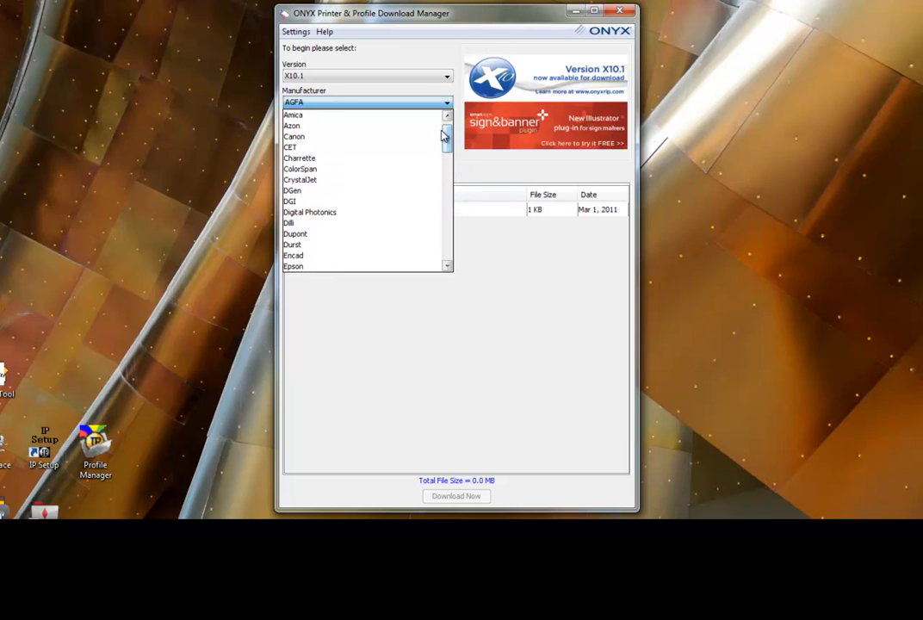
{"action": "left_click", "coordinate": [294, 136]}
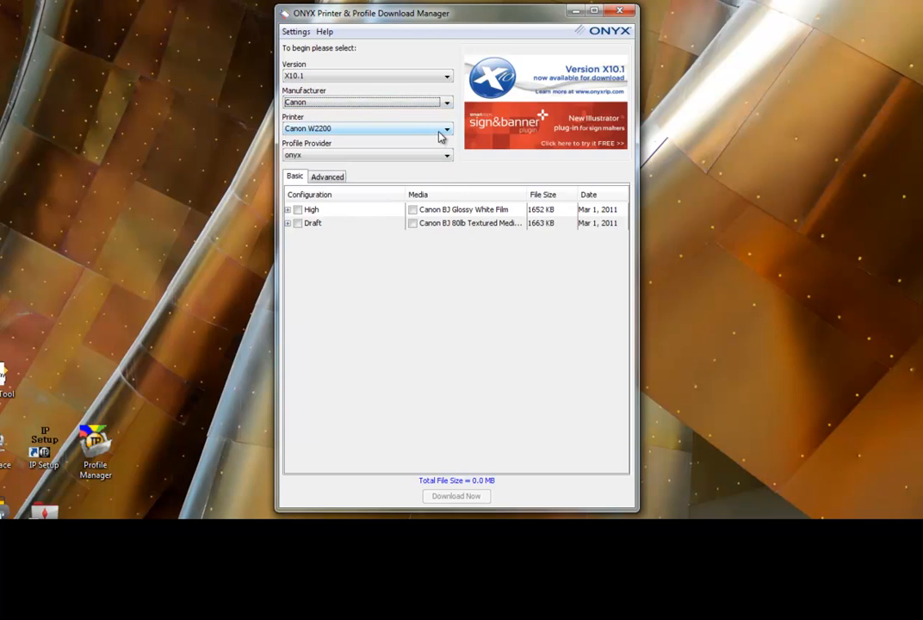
{"action": "left_click", "coordinate": [442, 128]}
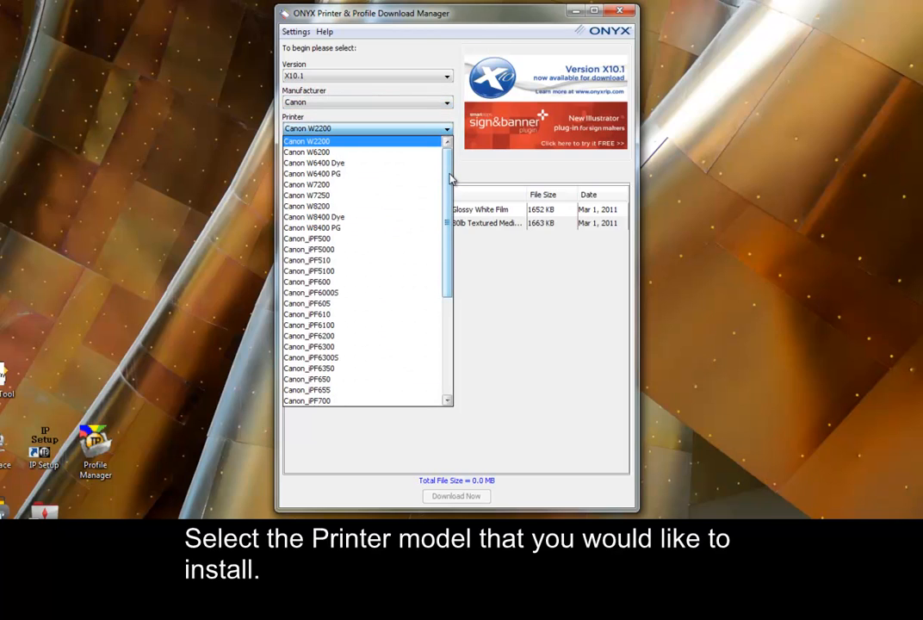
{"action": "scroll", "scroll_direction": "down", "scroll_amount": 3}
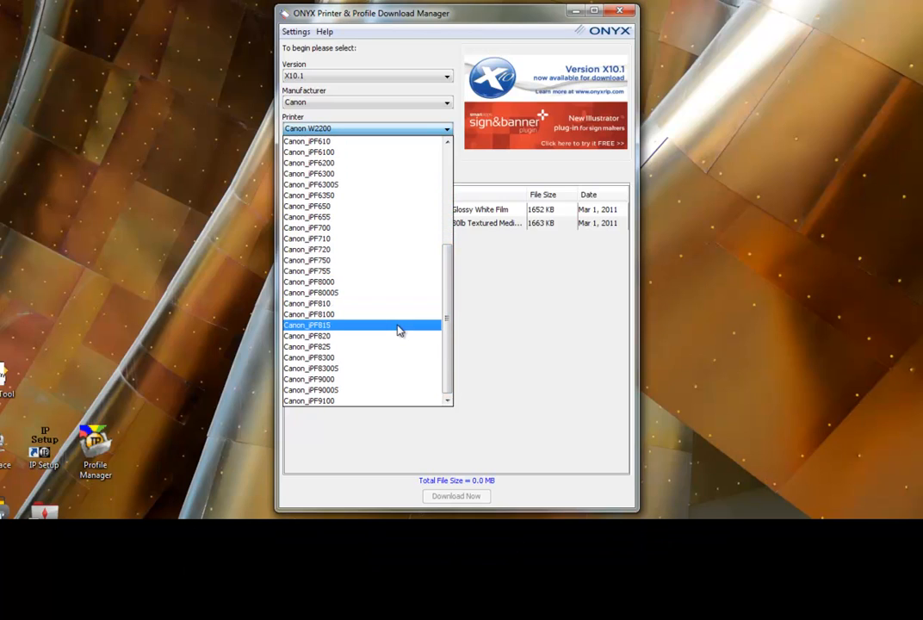
{"action": "left_click", "coordinate": [310, 368]}
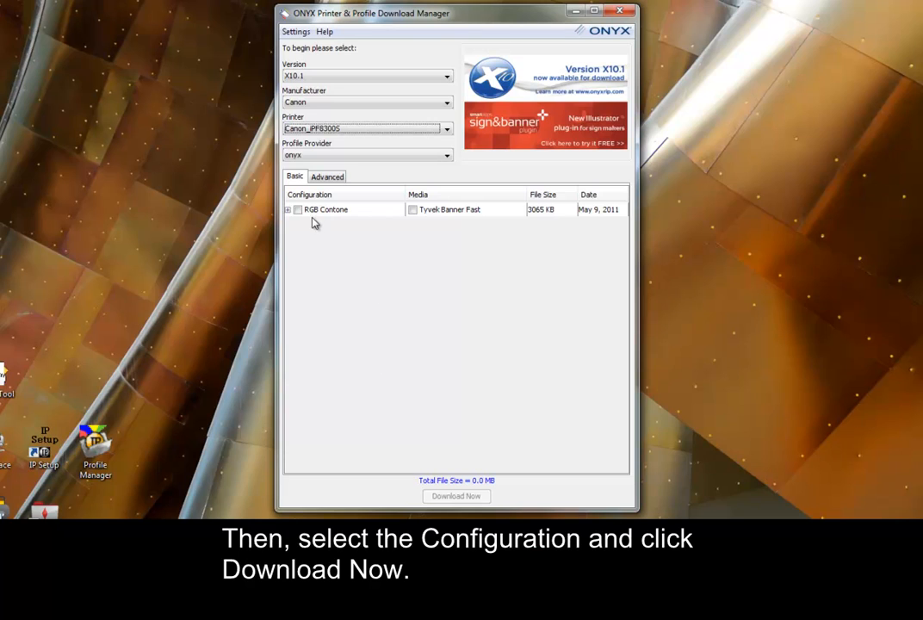
- Tick the RGB Contone configuration and bring up the download options
{"action": "left_click", "coordinate": [297, 209]}
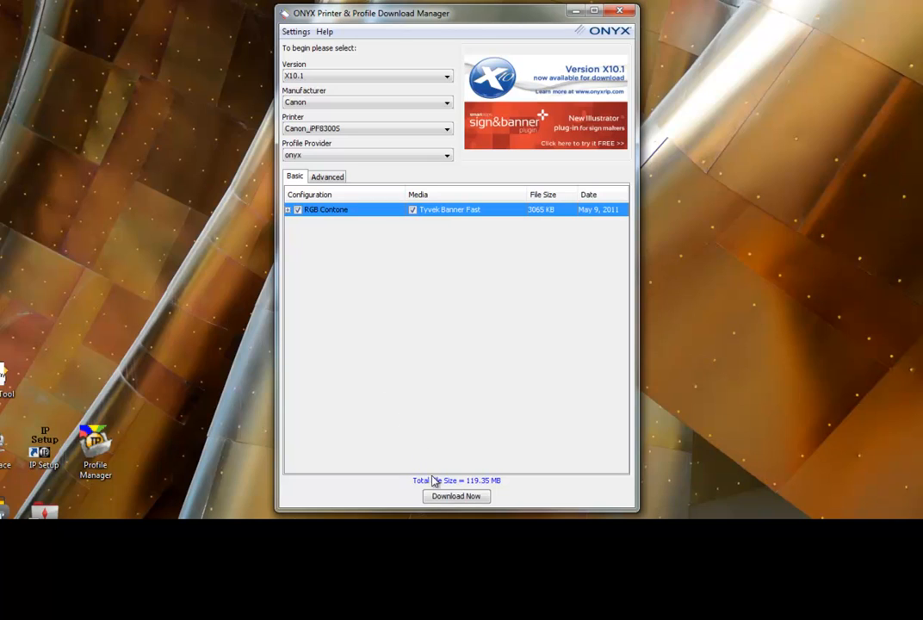
{"action": "left_click", "coordinate": [454, 496]}
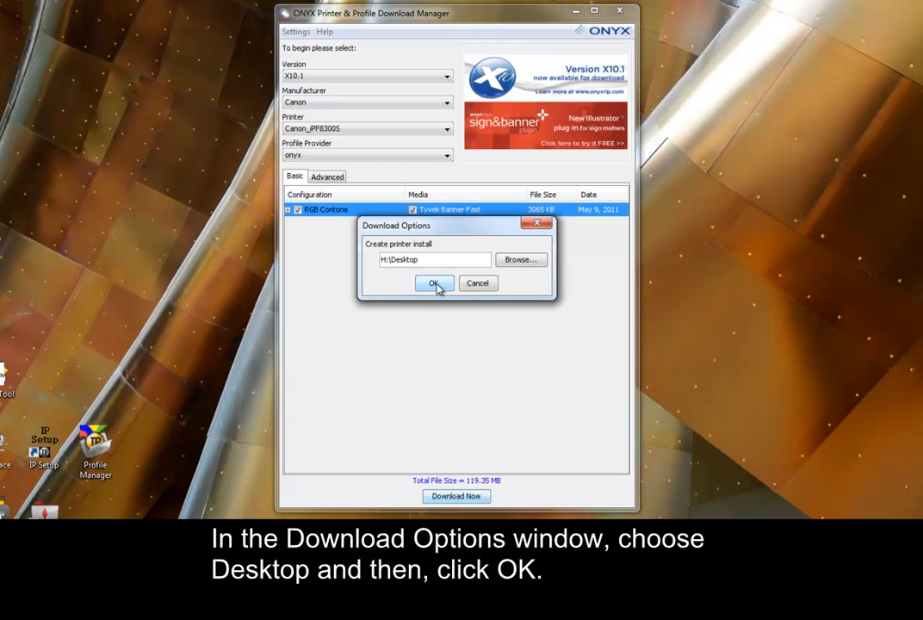
- Confirm saving to the desktop and the hardware key serial, then acknowledge download completion
{"action": "left_click", "coordinate": [434, 284]}
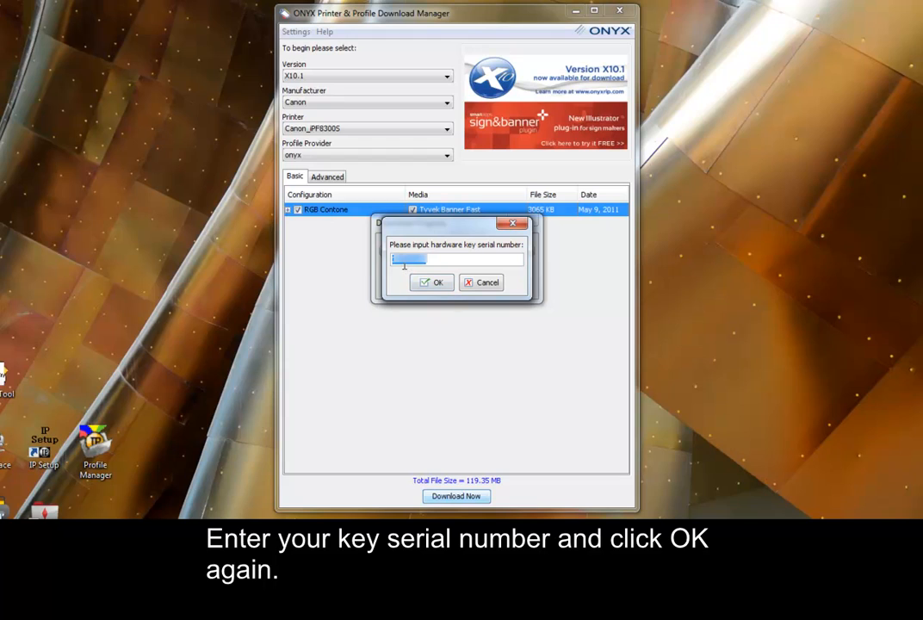
{"action": "left_click", "coordinate": [431, 282]}
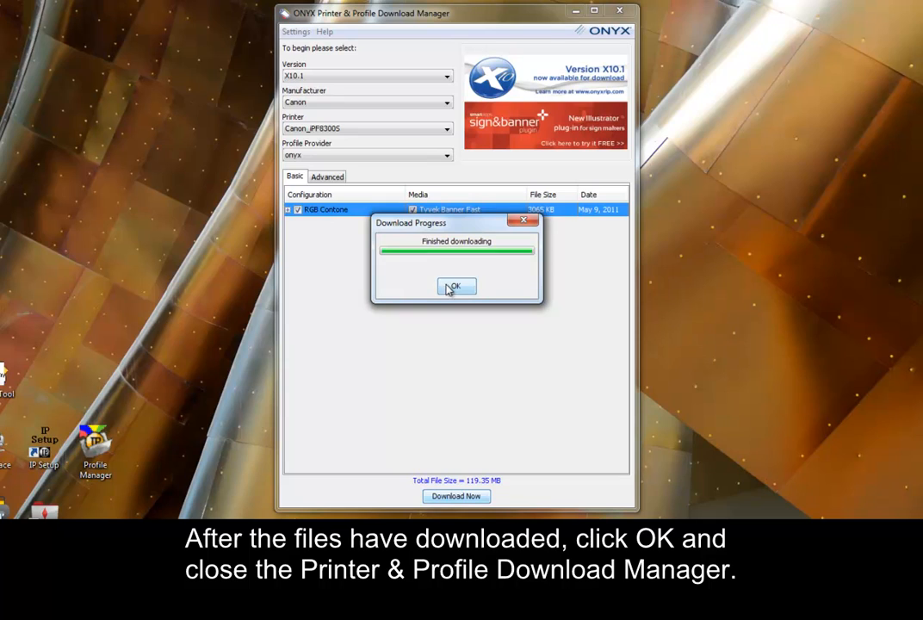
{"action": "left_click", "coordinate": [456, 286]}
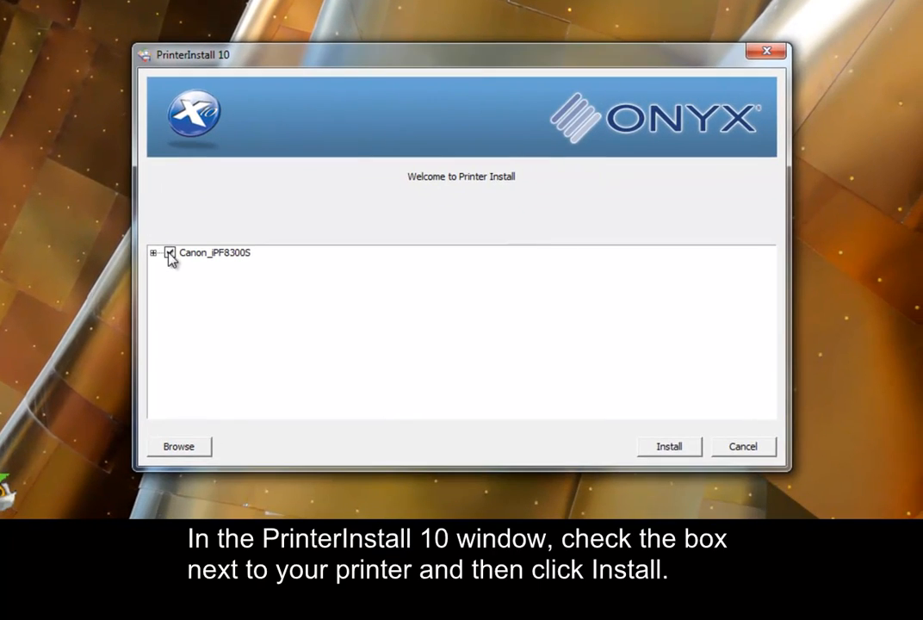
- Tick Canon_iPF8300S in PrinterInstall 10, install it, and finish to launch ONYX X10
{"action": "left_click", "coordinate": [169, 253]}
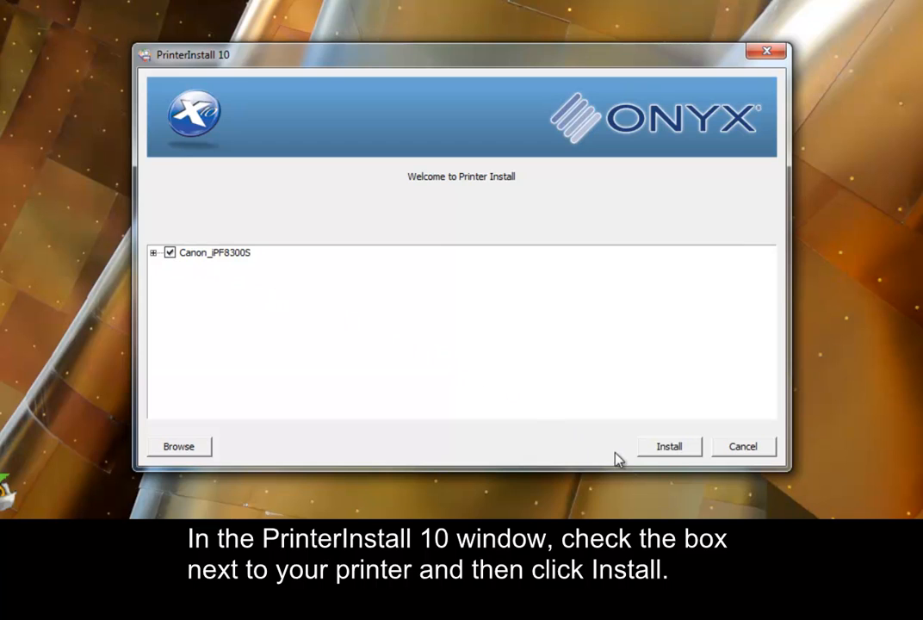
{"action": "left_click", "coordinate": [669, 446]}
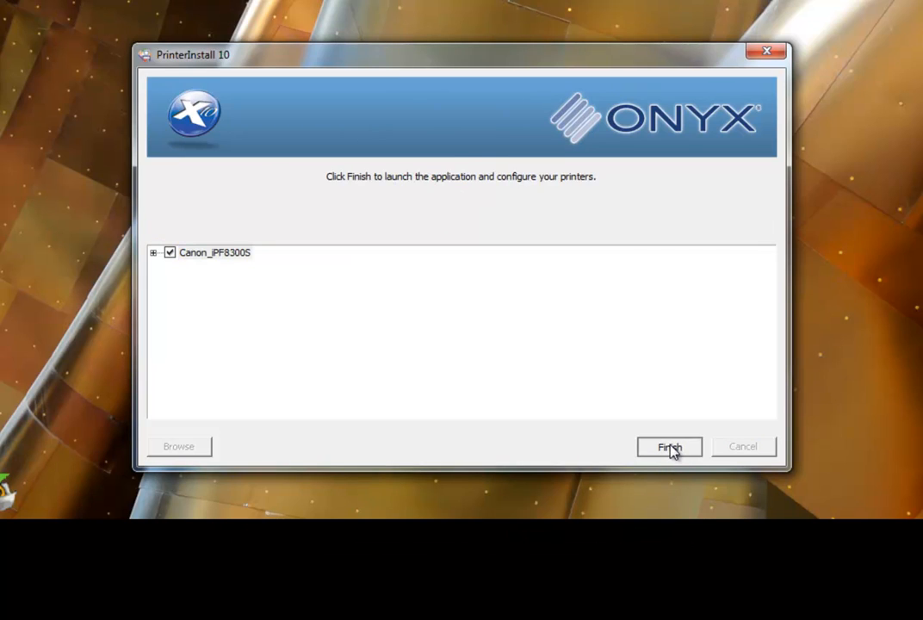
{"action": "left_click", "coordinate": [669, 446]}
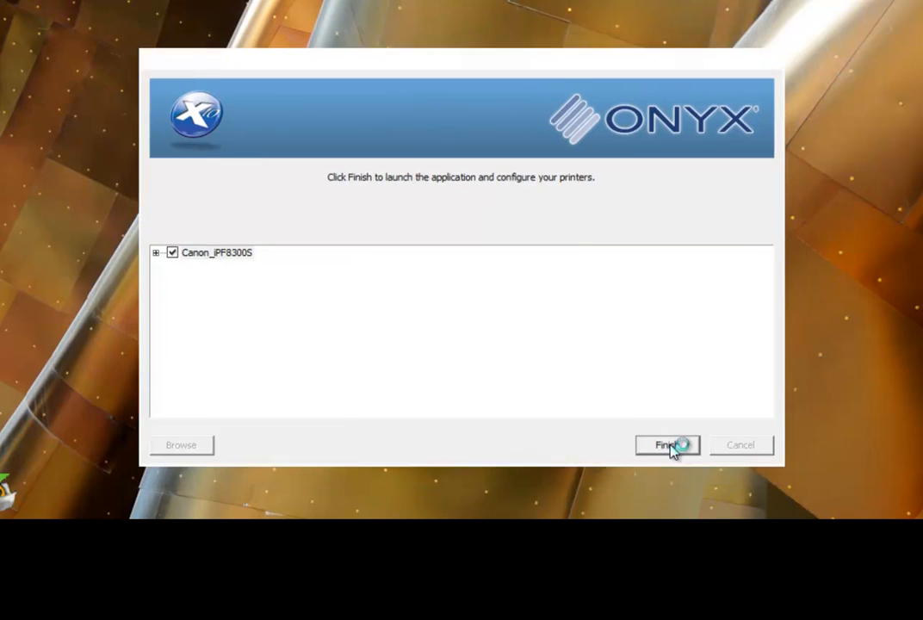
{"action": "left_click", "coordinate": [667, 444]}
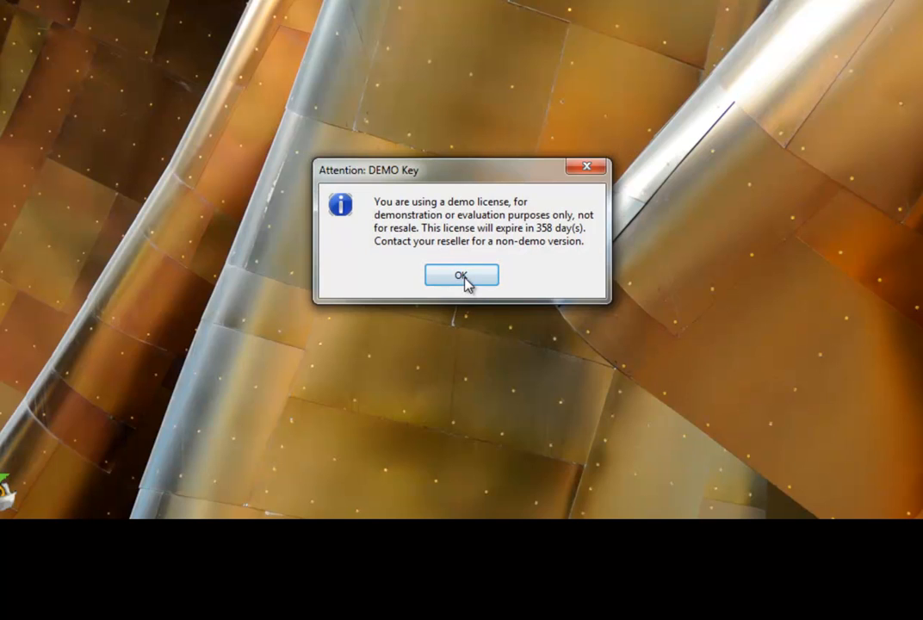
- Dismiss the DEMO Key licence message
{"action": "left_click", "coordinate": [461, 274]}
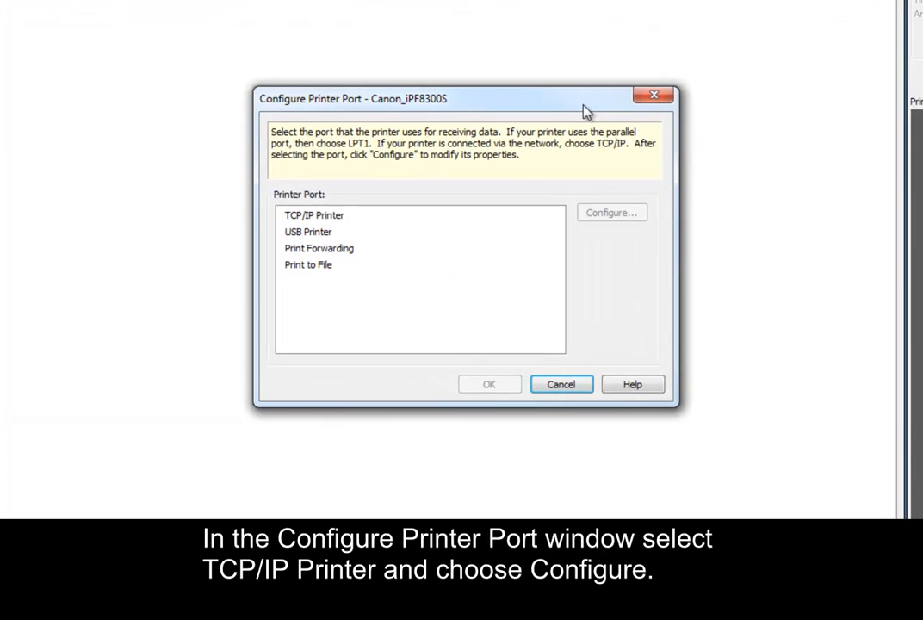
{"action": "mouse_move", "coordinate": [441, 221]}
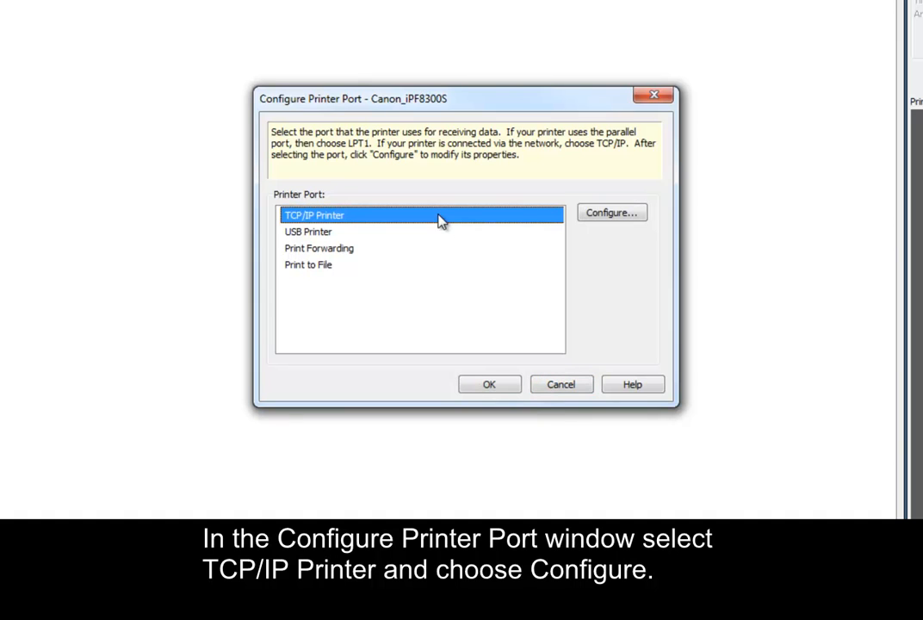
{"action": "mouse_move", "coordinate": [591, 220]}
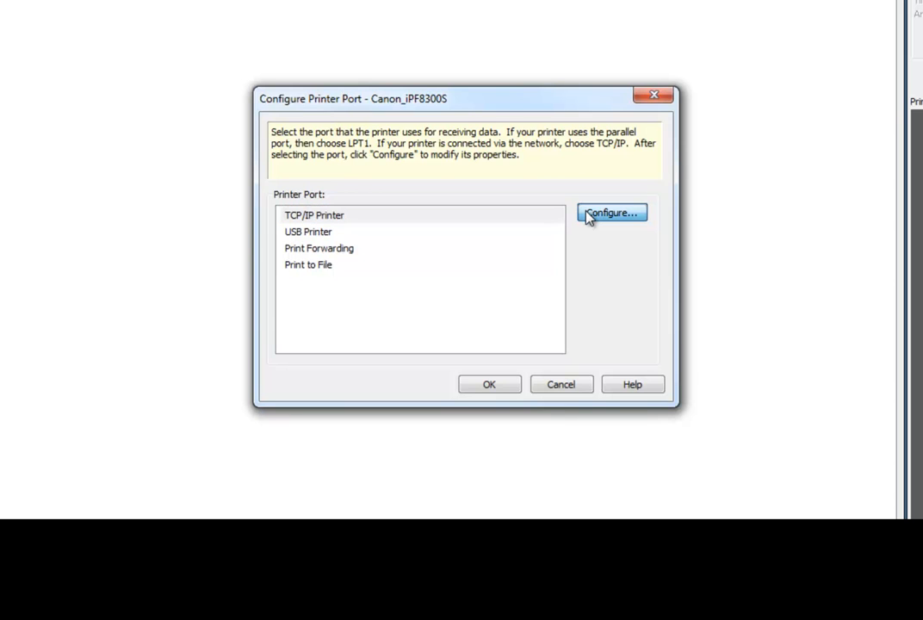
- Configure the TCP/IP Printer port for Canon_iPF8300S
{"action": "left_click", "coordinate": [611, 212]}
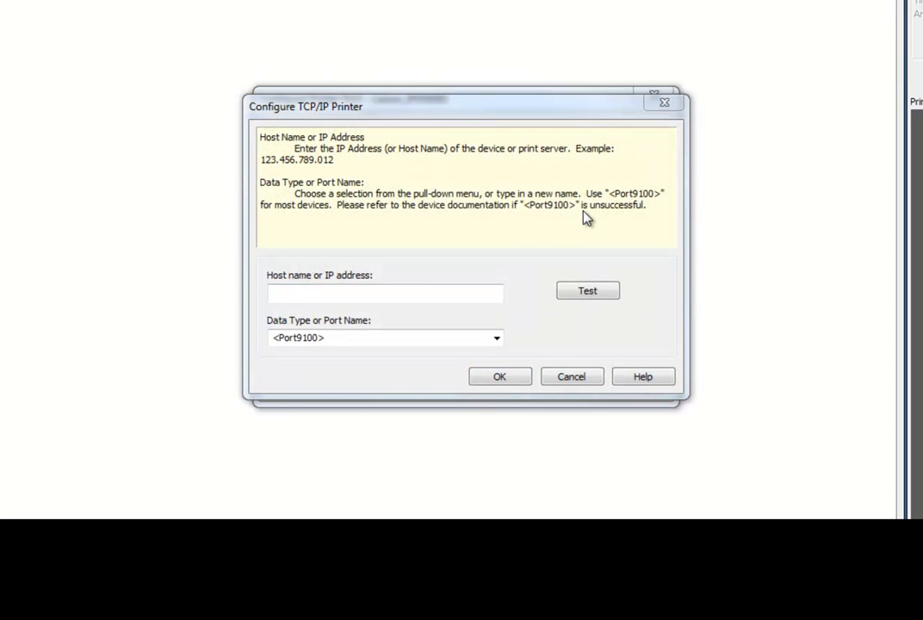
- Enter IP address 10.1.20.14, test it, and confirm both port dialogs
{"action": "type", "text": "1"}
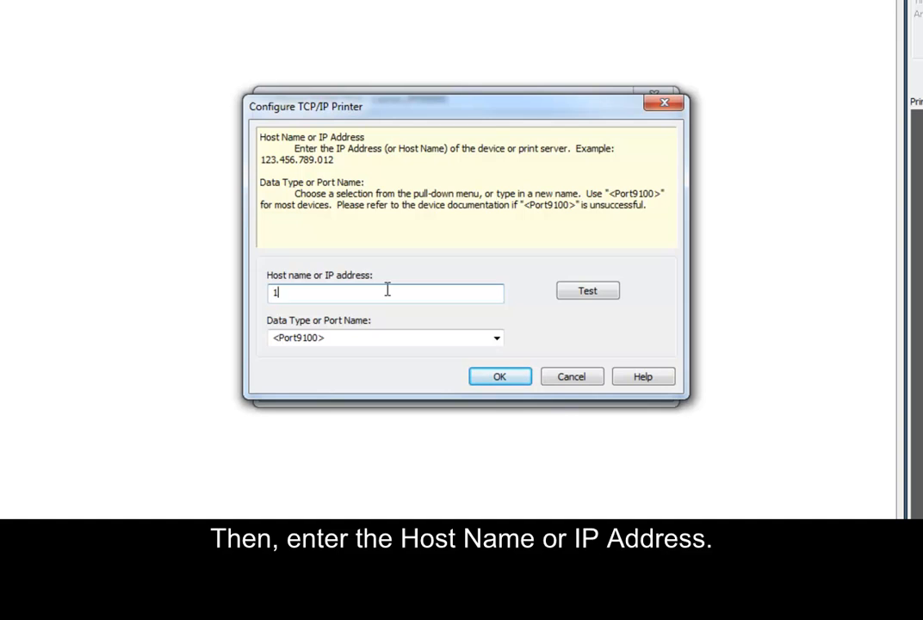
{"action": "type", "text": "0.1.20.14"}
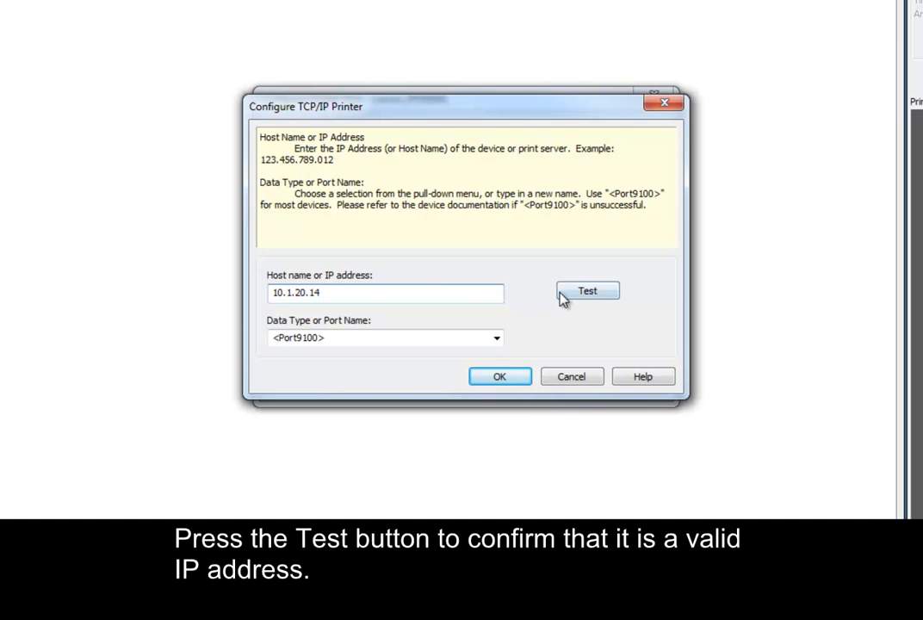
{"action": "left_click", "coordinate": [587, 290]}
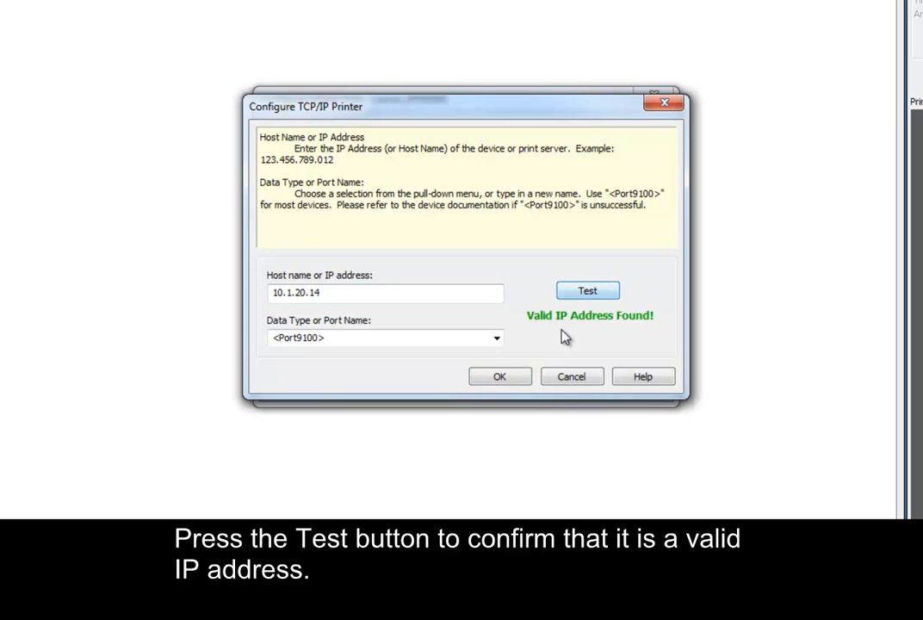
{"action": "left_click", "coordinate": [500, 376]}
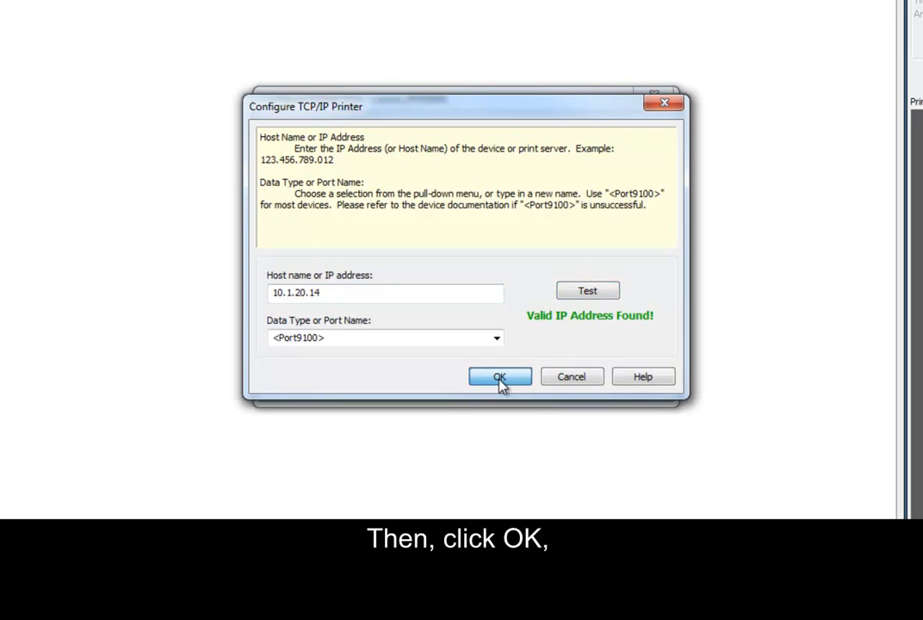
{"action": "left_click", "coordinate": [499, 377]}
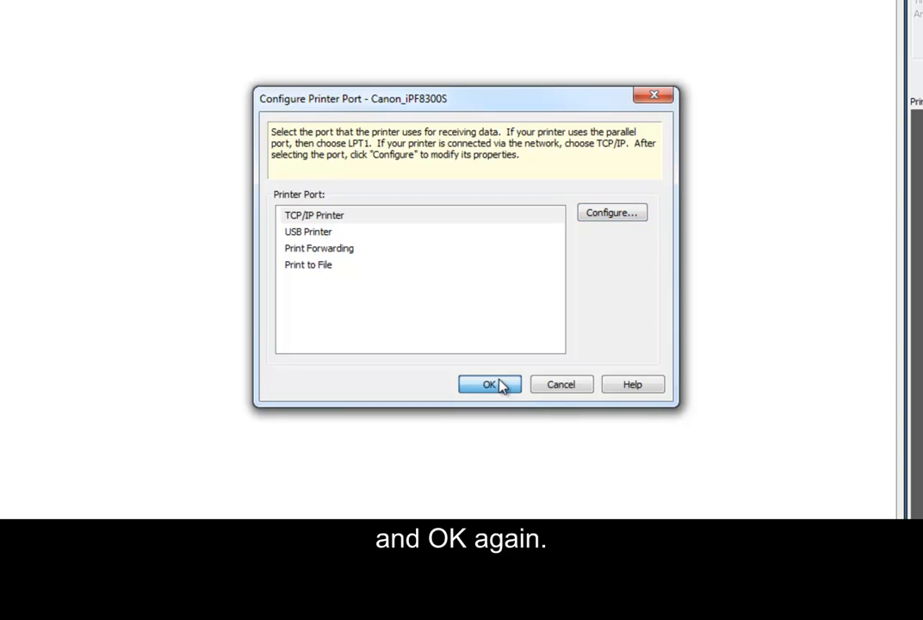
{"action": "left_click", "coordinate": [489, 384]}
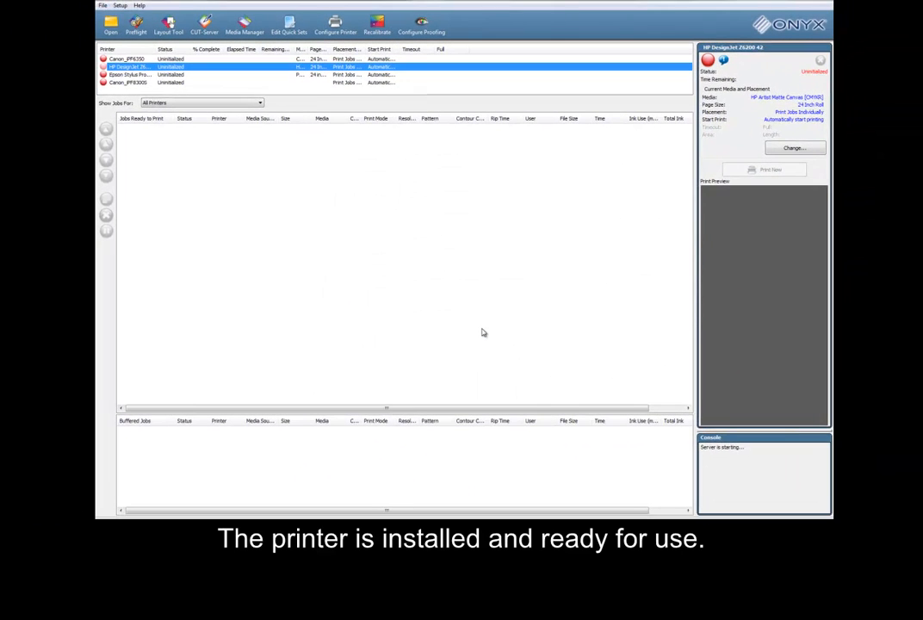